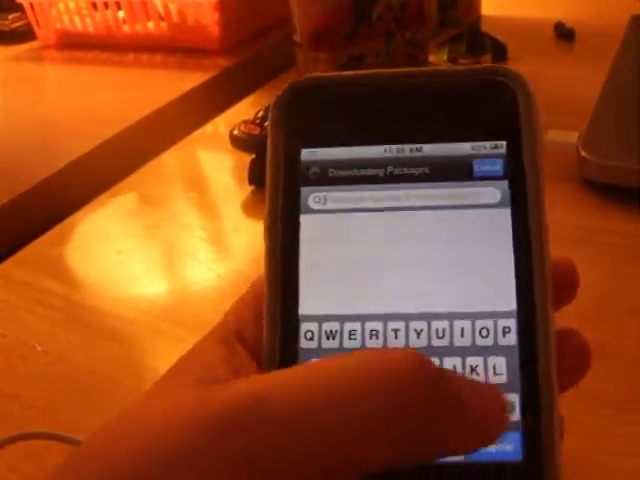
text(v)
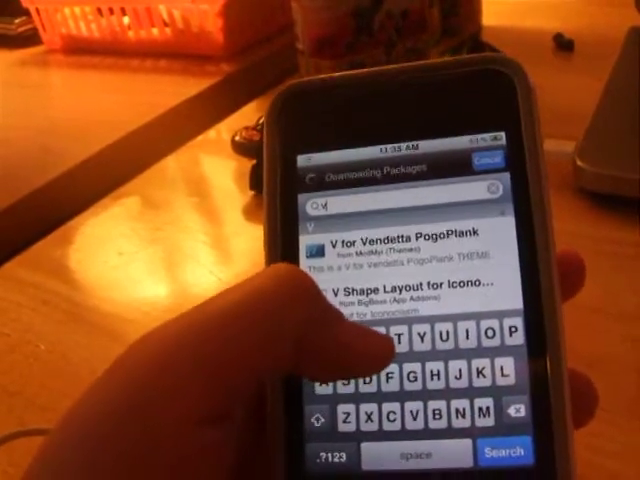